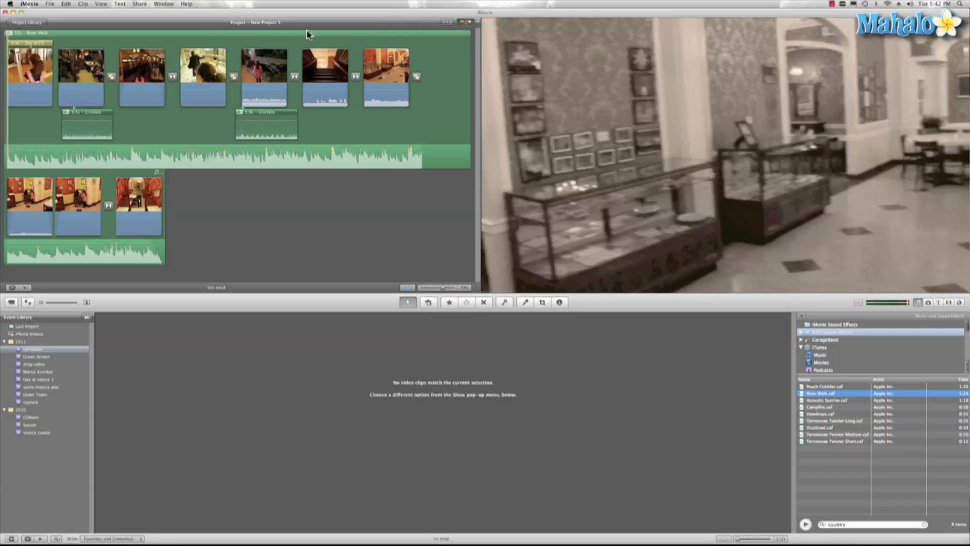
# Bring up the Share menu for the New Project 5 movie.
pyautogui.click(134, 74)
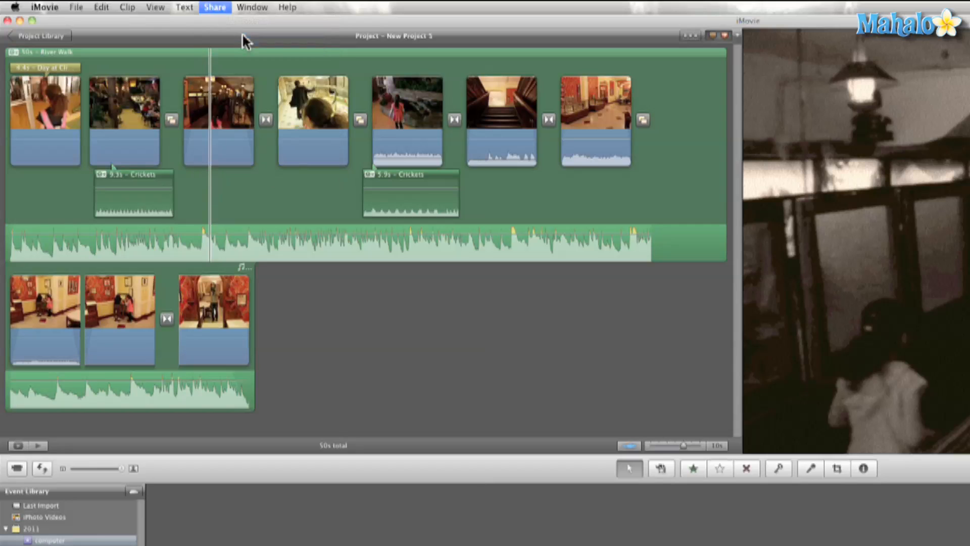
# Choose iTunes publishing with only the Large 960x540 size selected, Medium unticked.
pyautogui.click(214, 7)
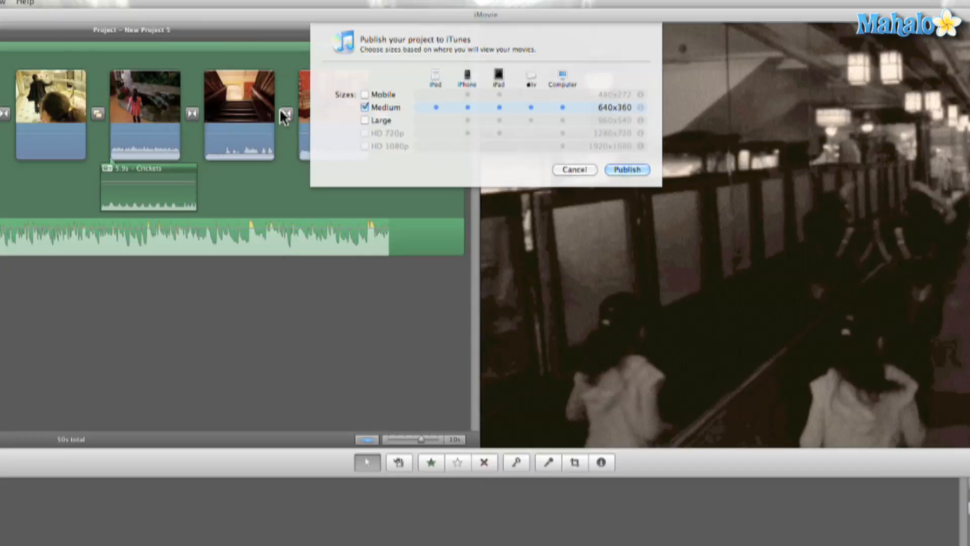
pyautogui.moveTo(426, 146)
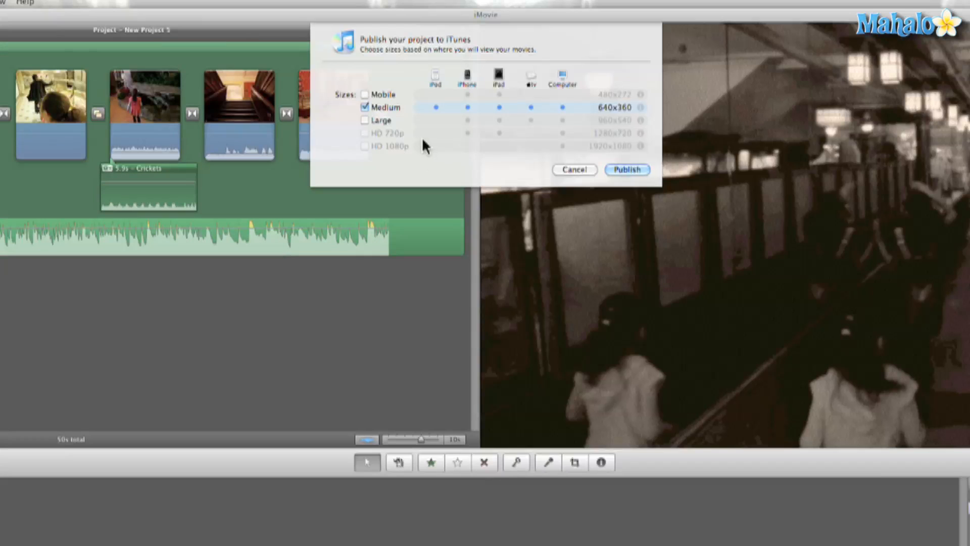
pyautogui.moveTo(360, 121)
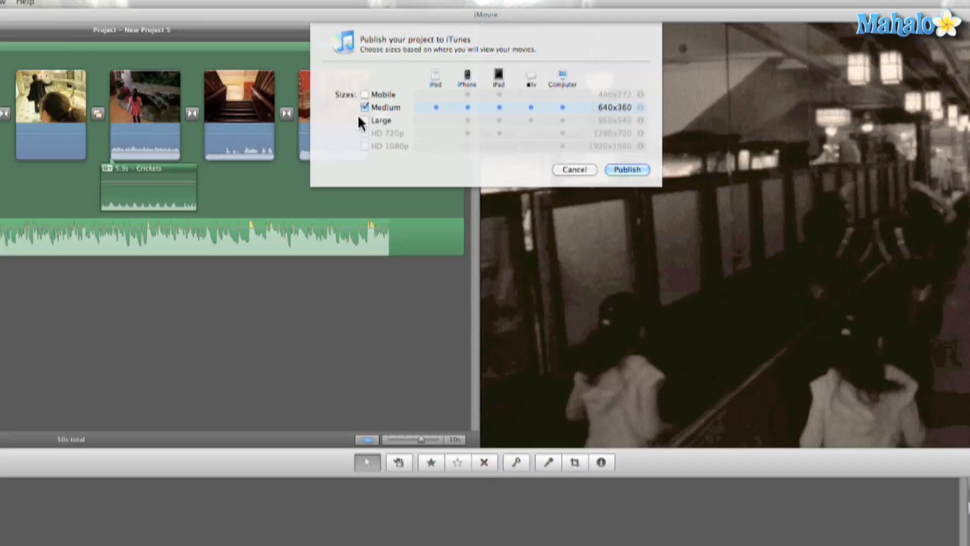
pyautogui.click(364, 121)
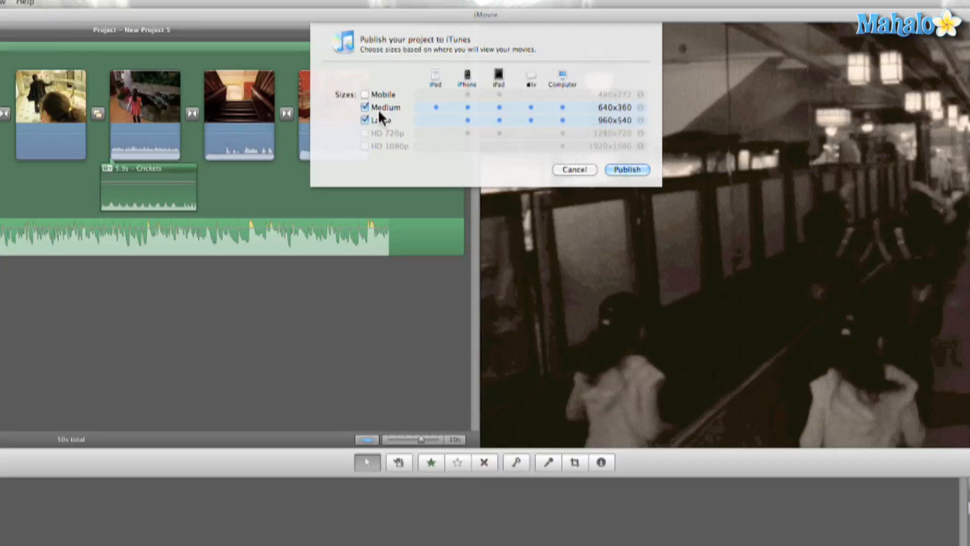
pyautogui.click(365, 94)
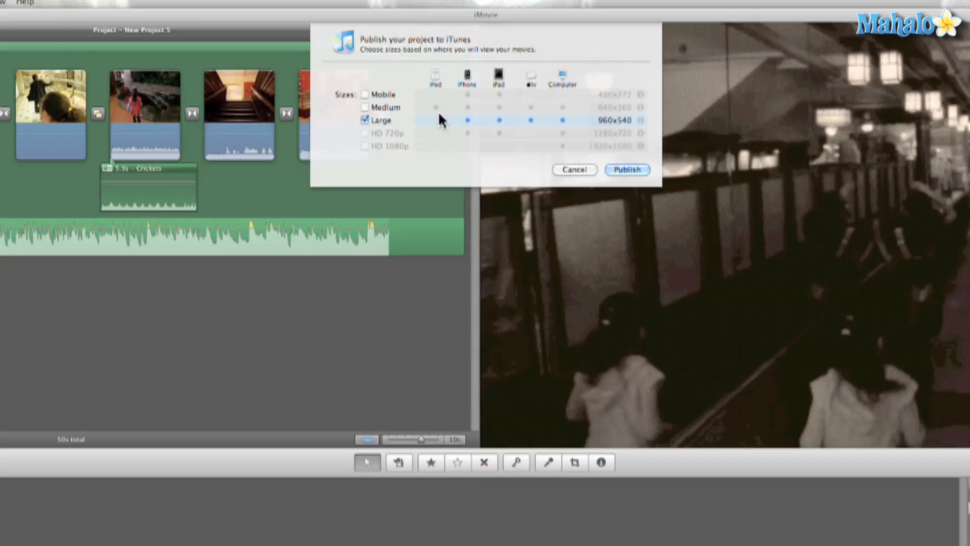
pyautogui.moveTo(556, 143)
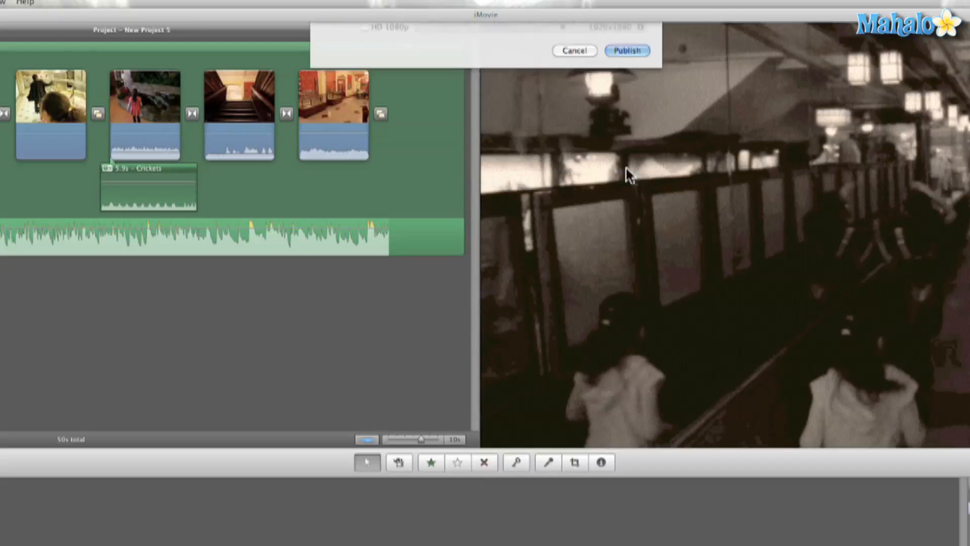
# Publish the project at Large size so it lands in the iTunes Movies library.
pyautogui.click(574, 50)
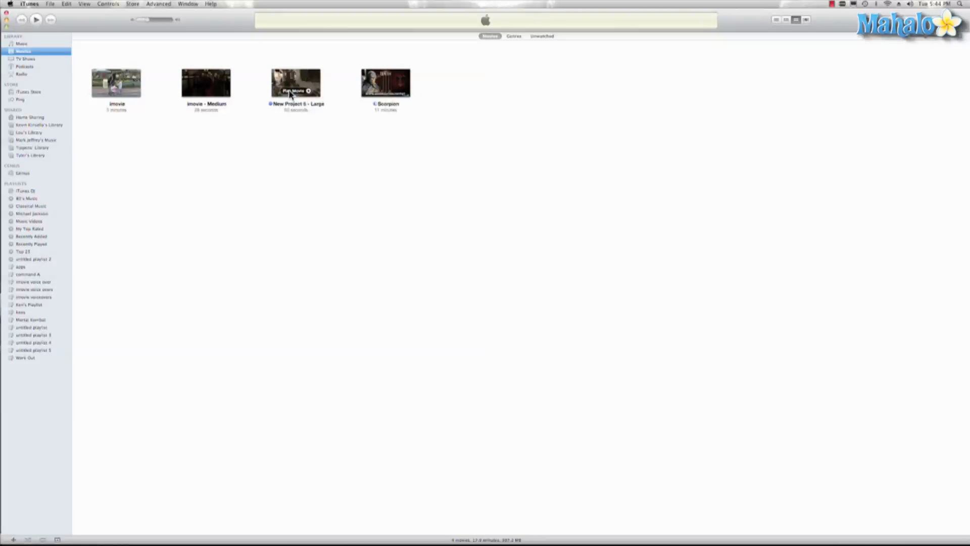
# Play New Project 5 - Large in iTunes, starting at its Day at Cliftons title.
pyautogui.doubleClick(296, 84)
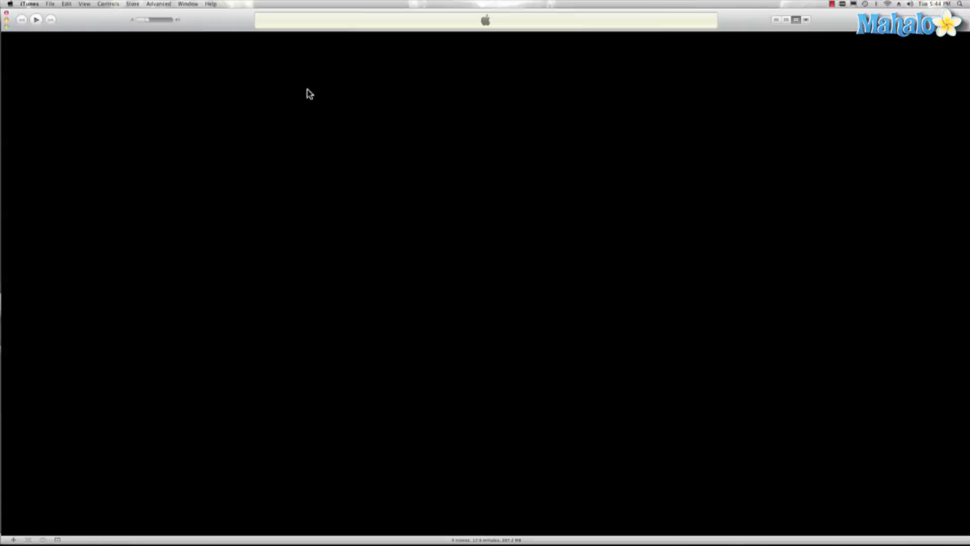
pyautogui.click(36, 19)
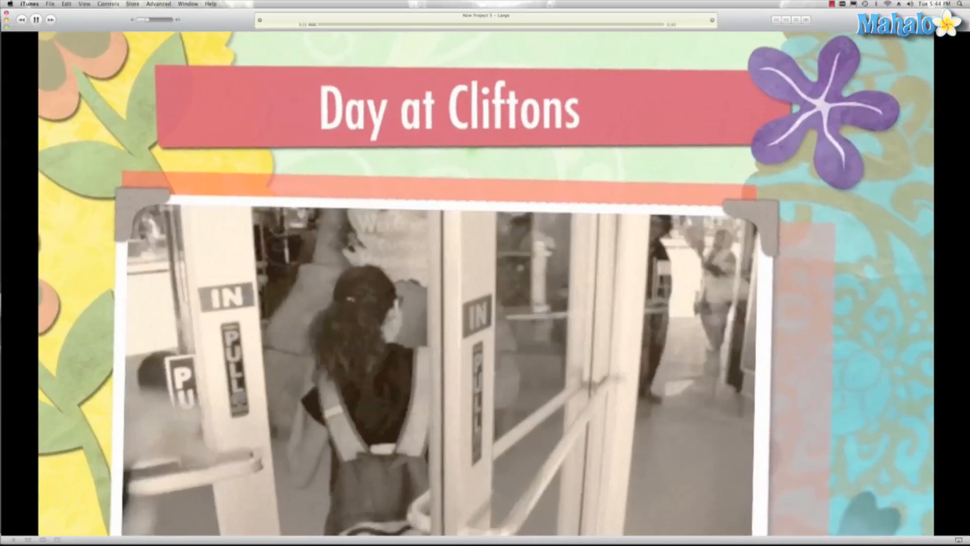